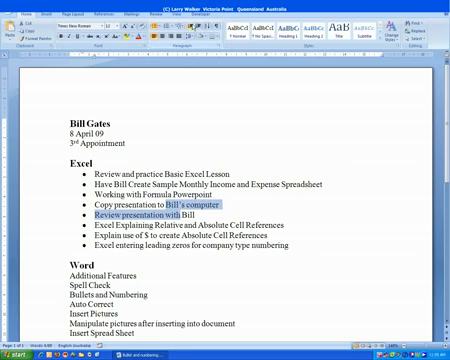
pyautogui.moveTo(196, 38)
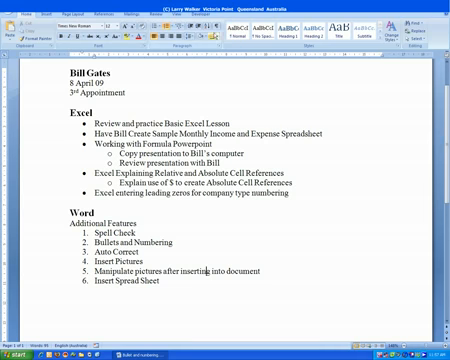
pyautogui.moveTo(200, 36)
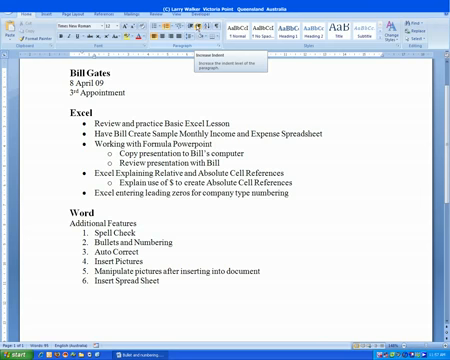